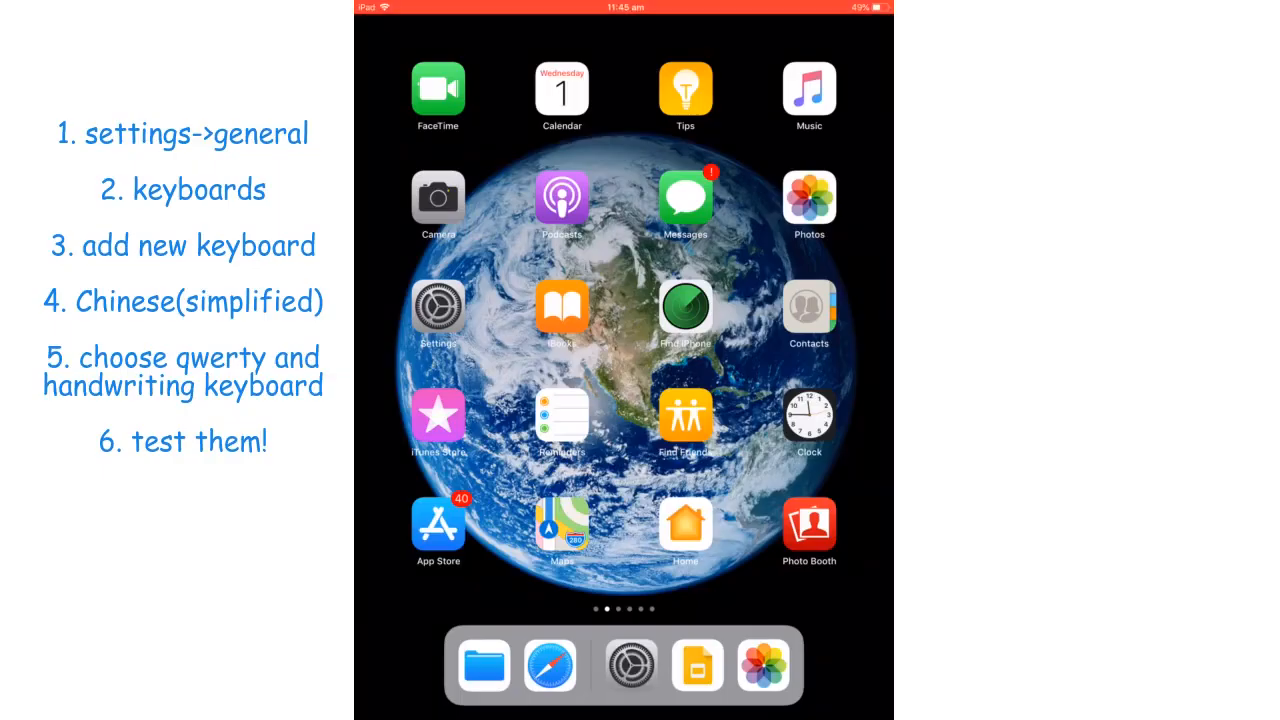
Open the Keyboard page under General in iPad Settings
click(630, 666)
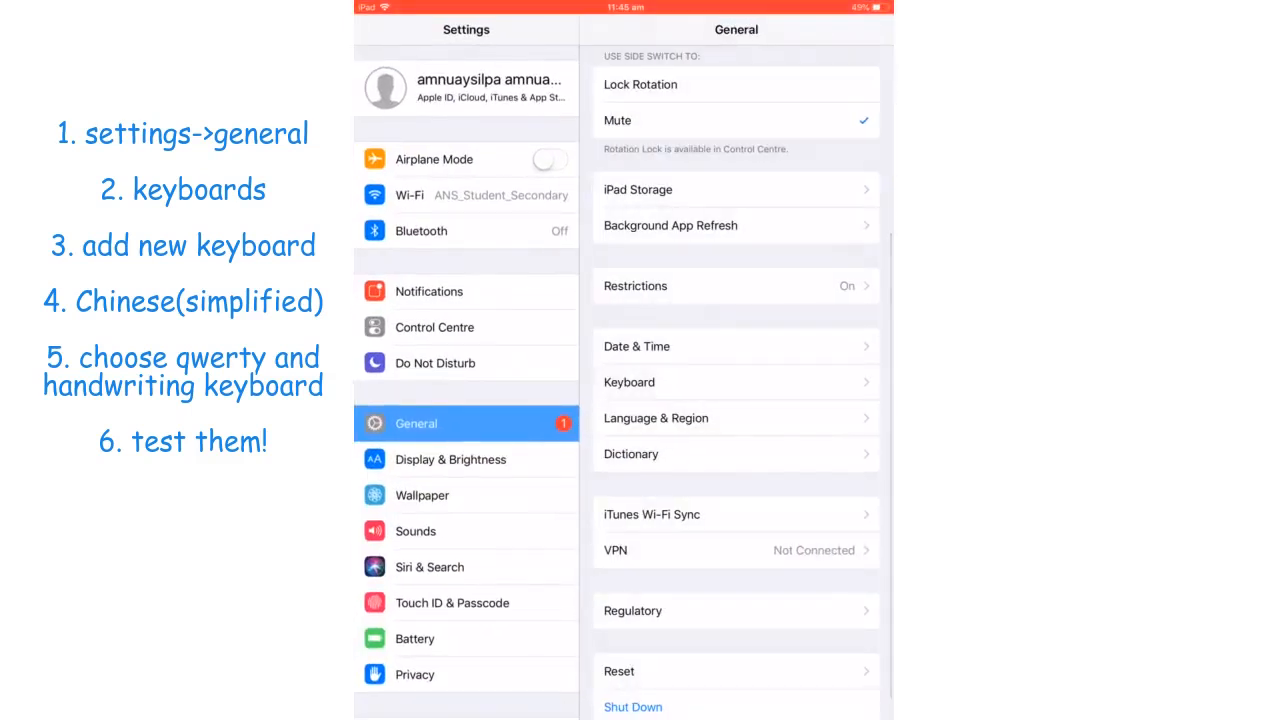
scroll(up, 3)
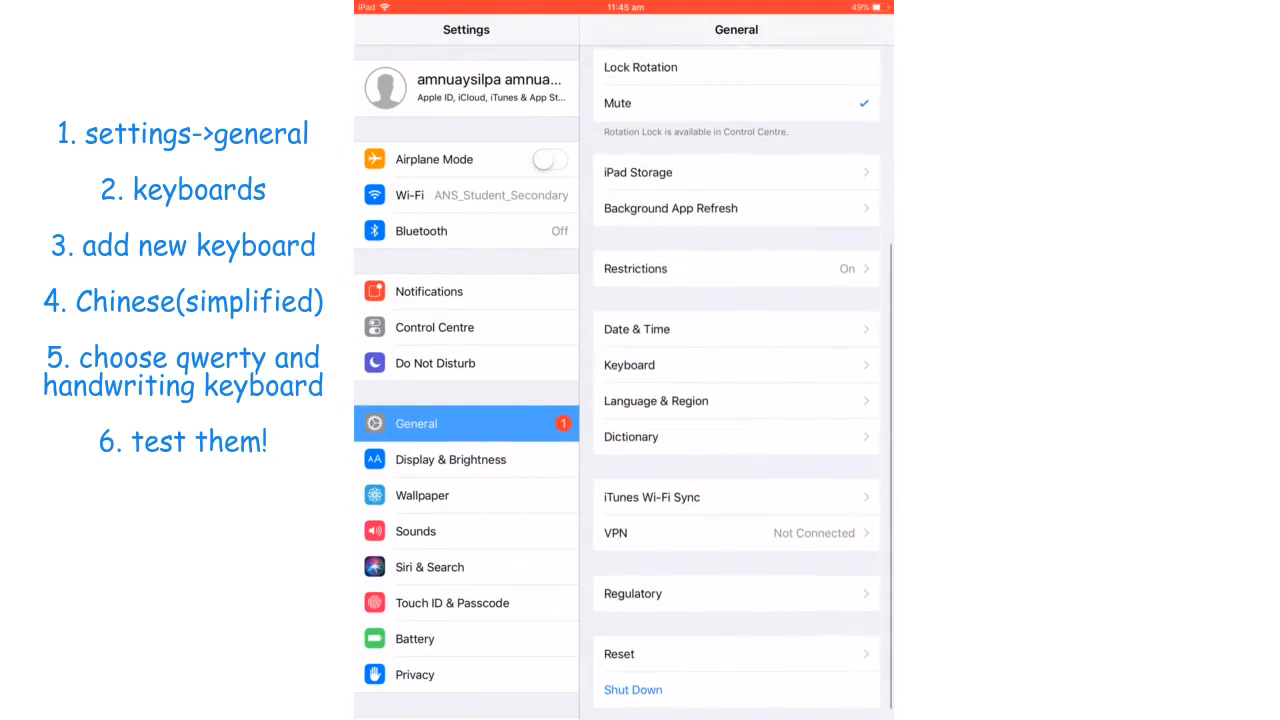
click(629, 365)
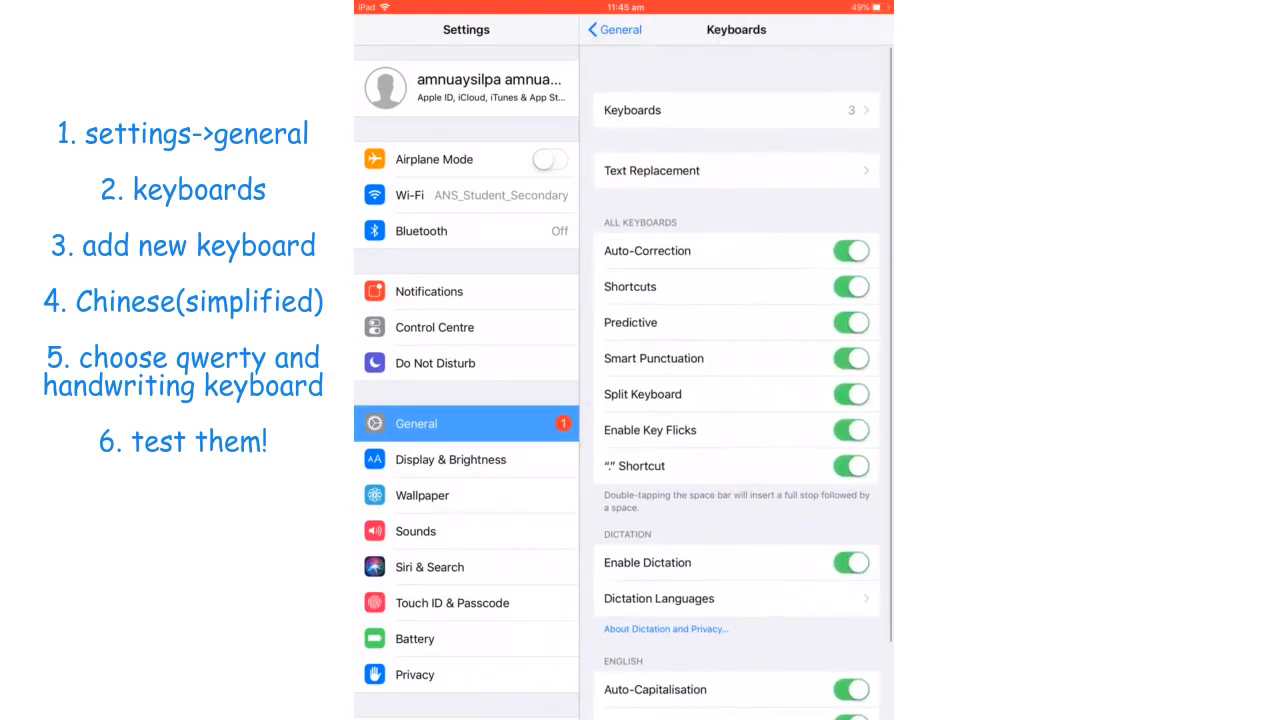
Add Chinese (Simplified) Pinyin – QWERTY and Handwriting keyboards, then go to the home screen
click(735, 110)
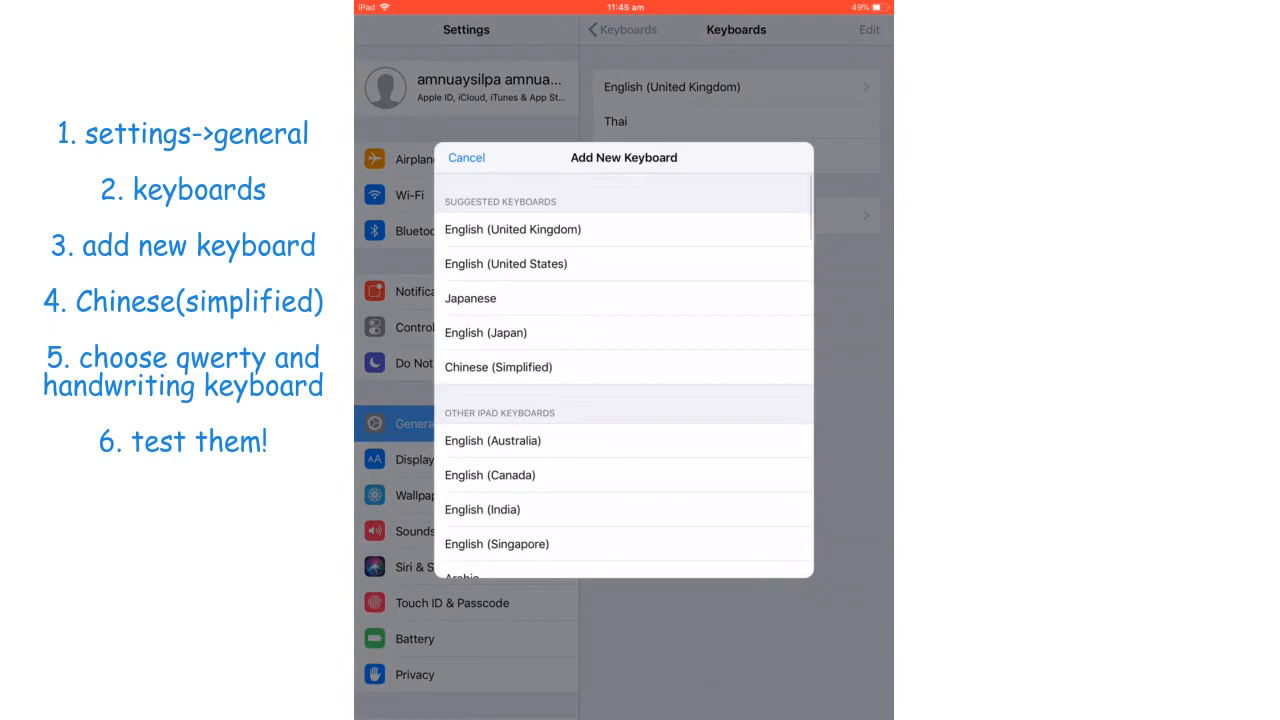
click(498, 367)
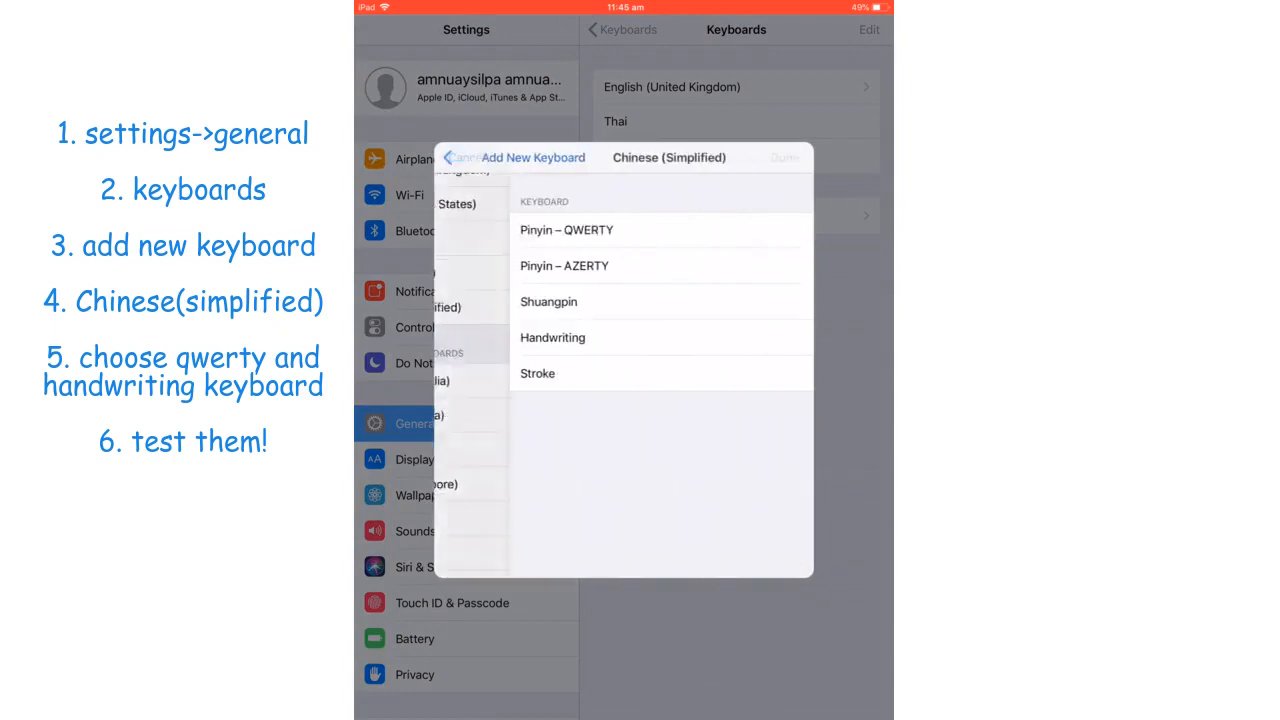
click(566, 229)
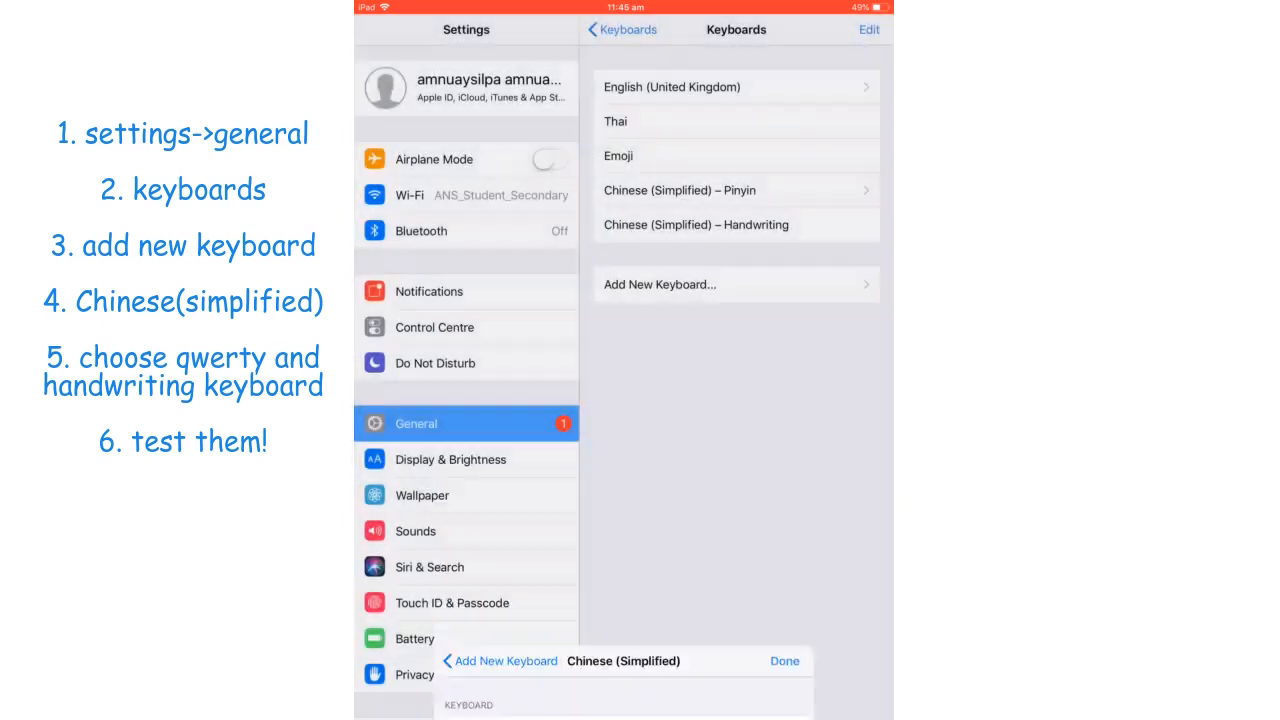
click(785, 661)
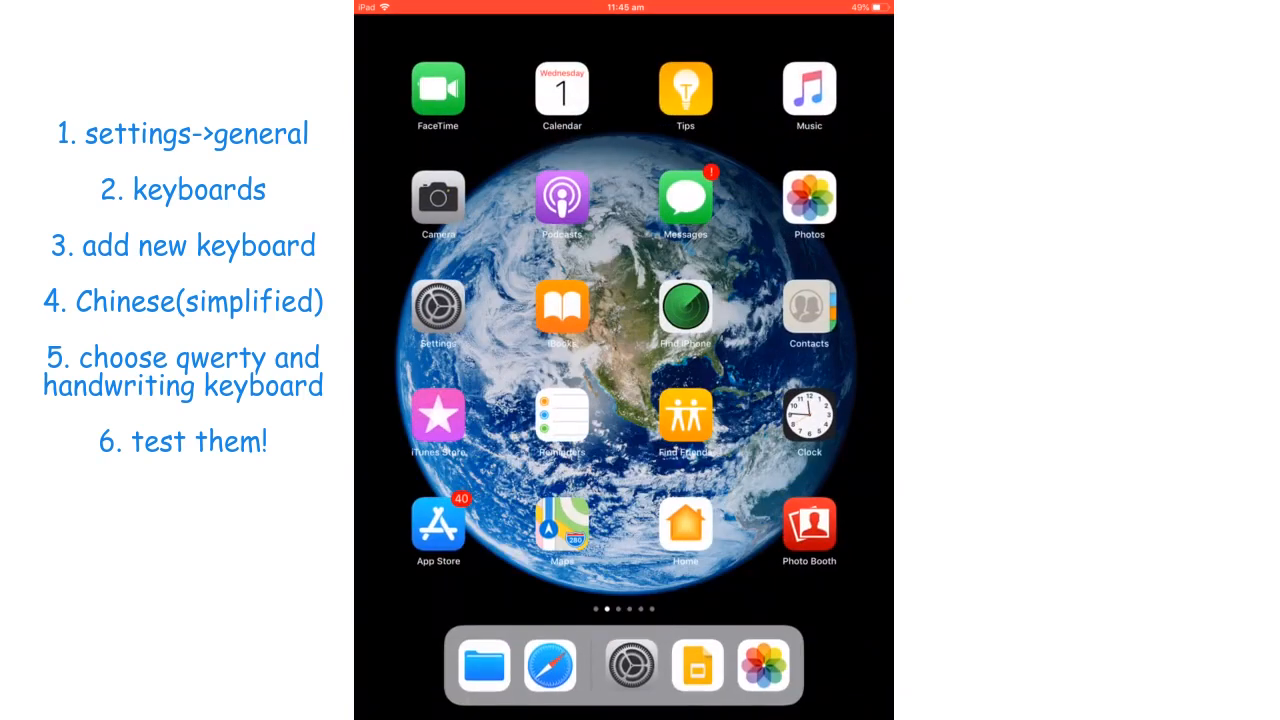
On Google Translate, switch to the 简体拼音 keyboard and type 'ni hao'
click(549, 666)
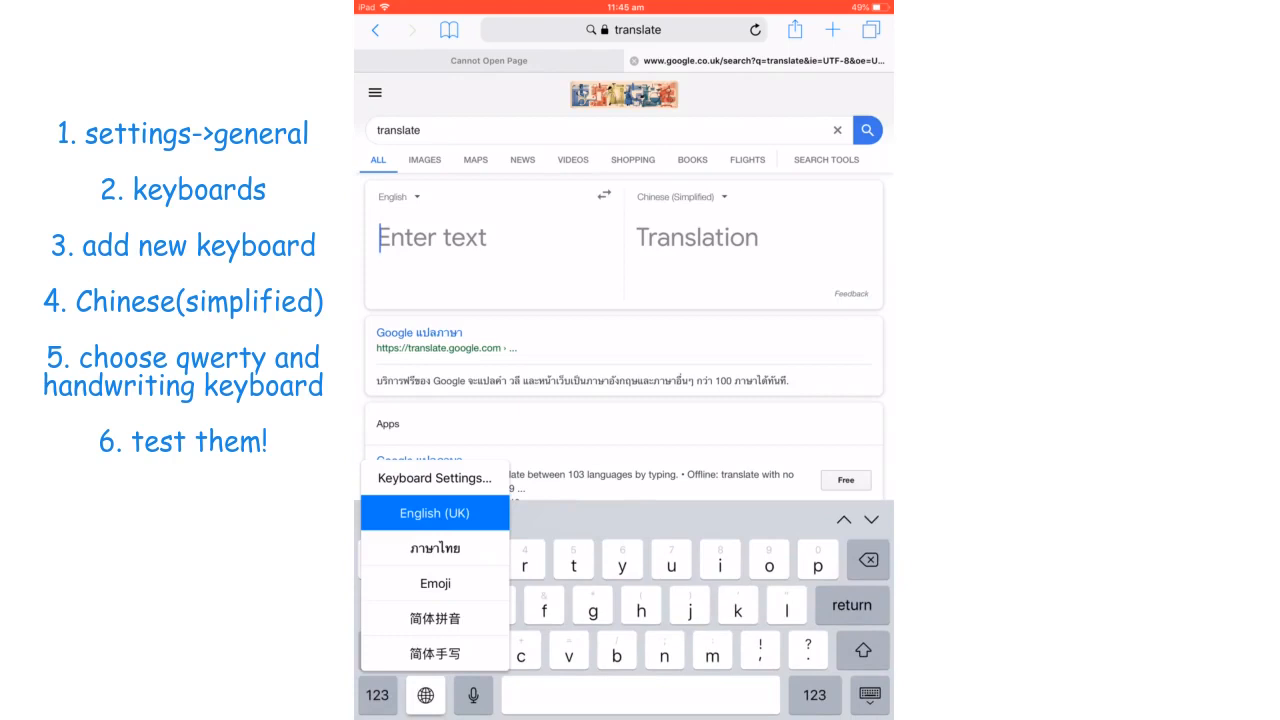
click(435, 618)
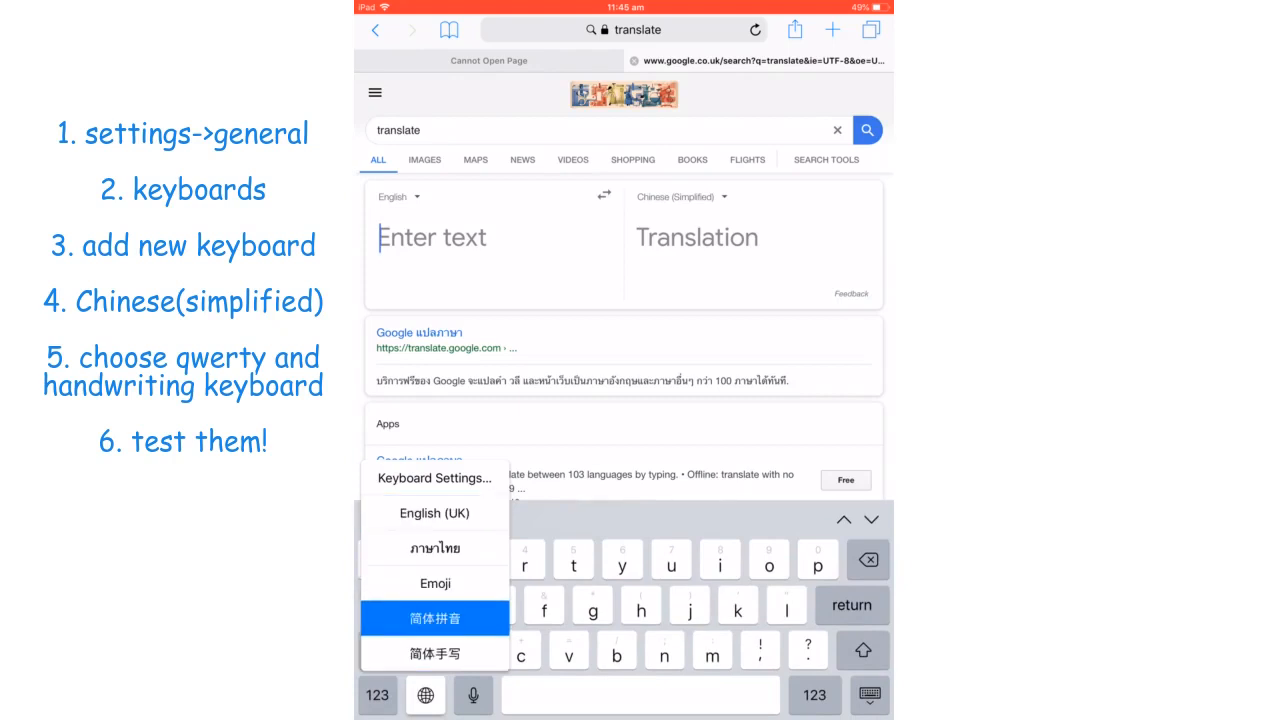
click(435, 617)
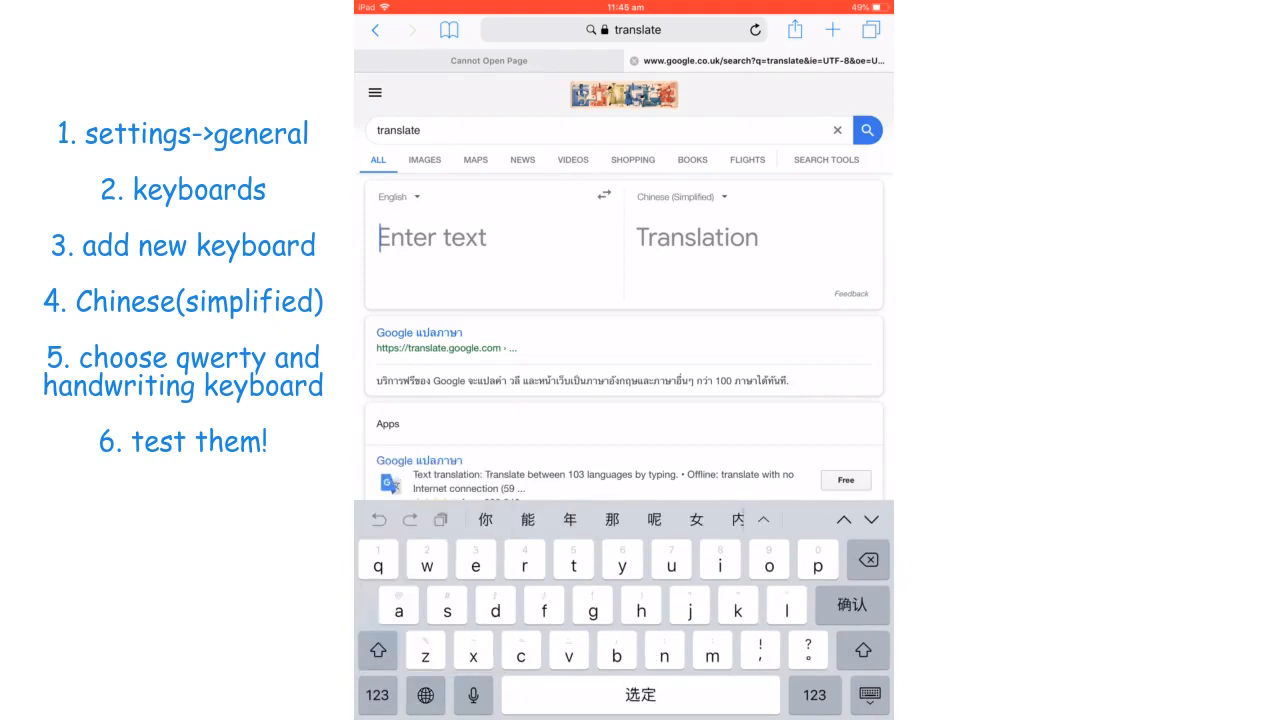
text(ni ha)
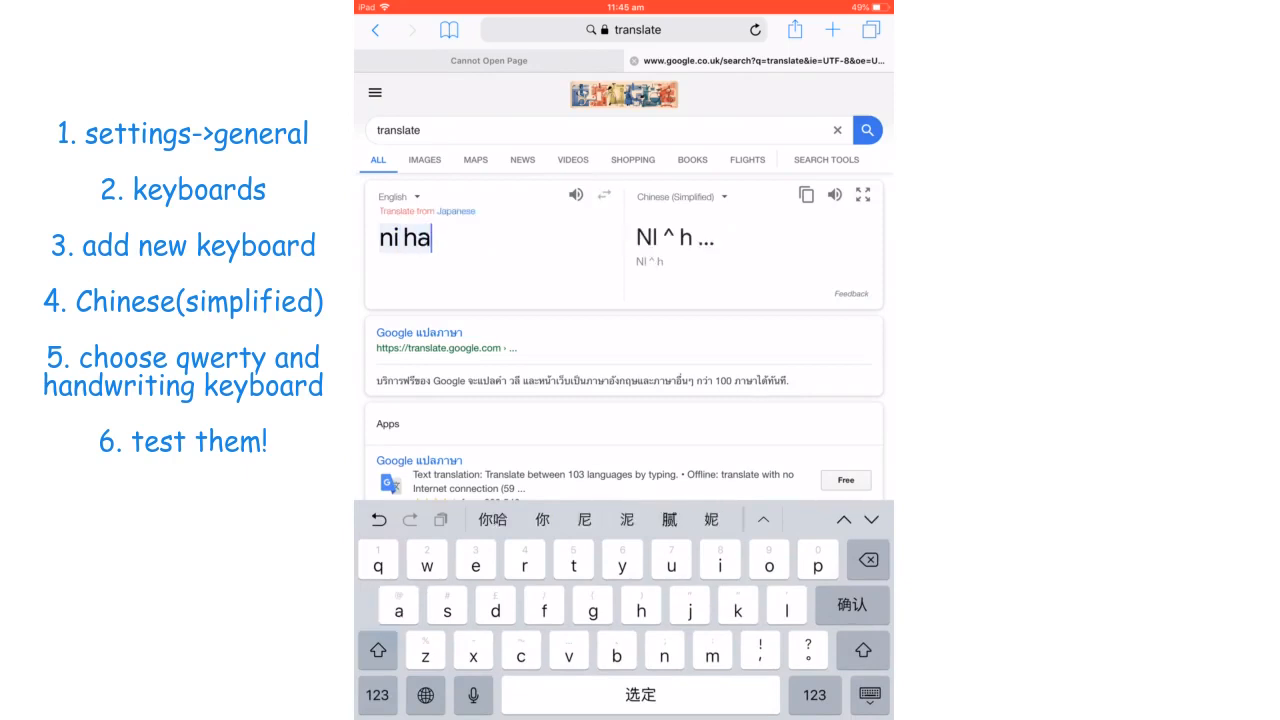
text(o)
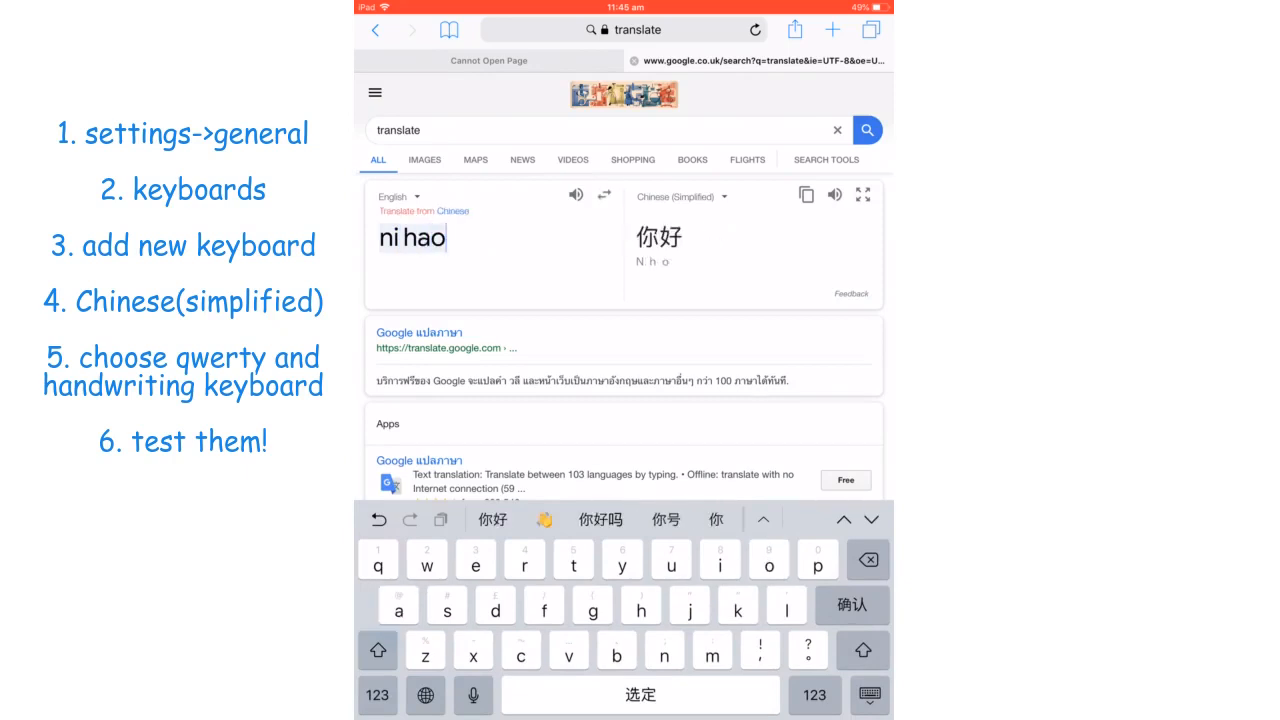
Commit 你好 for 'Hello there', clear the input, and switch to 简体手写 handwriting
click(492, 519)
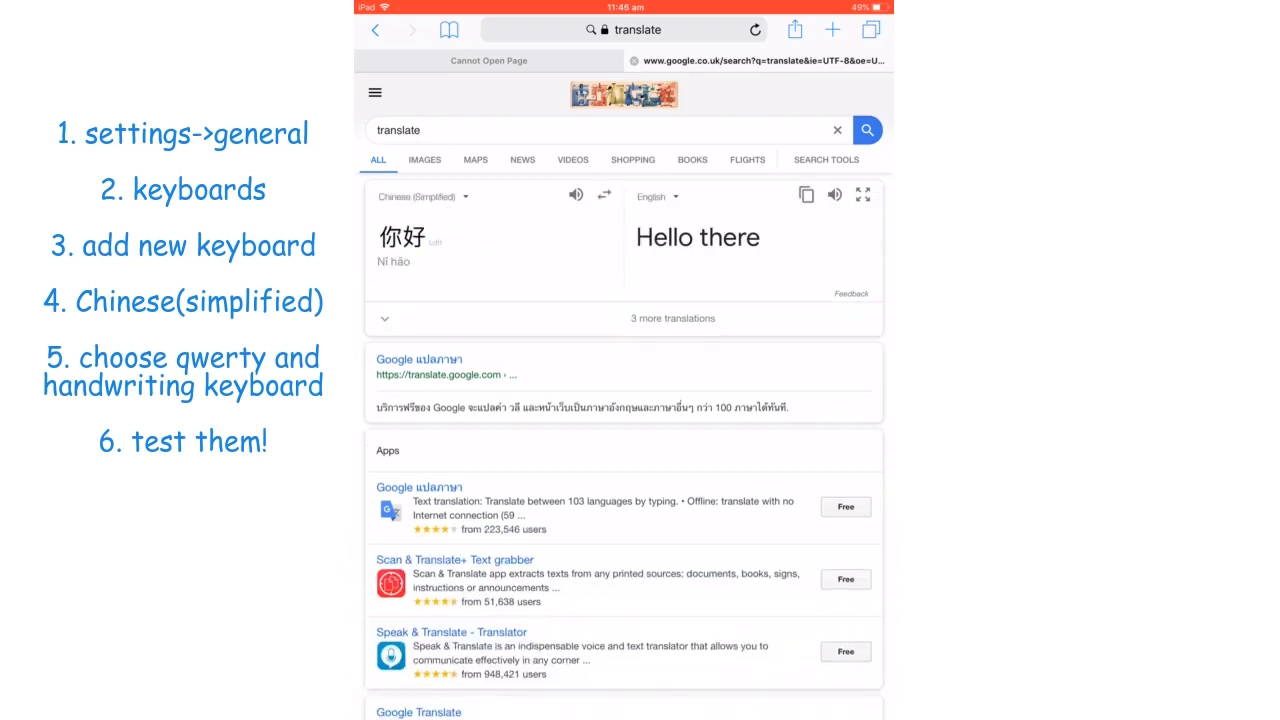
click(400, 238)
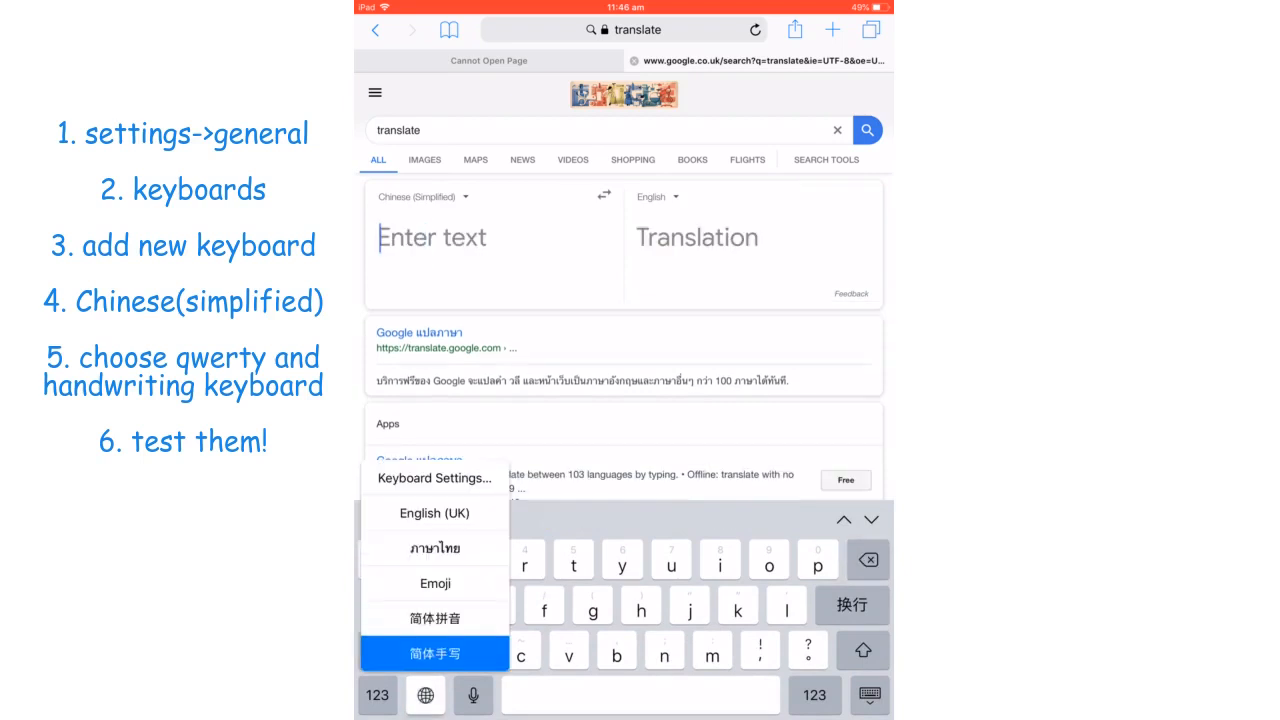
click(434, 653)
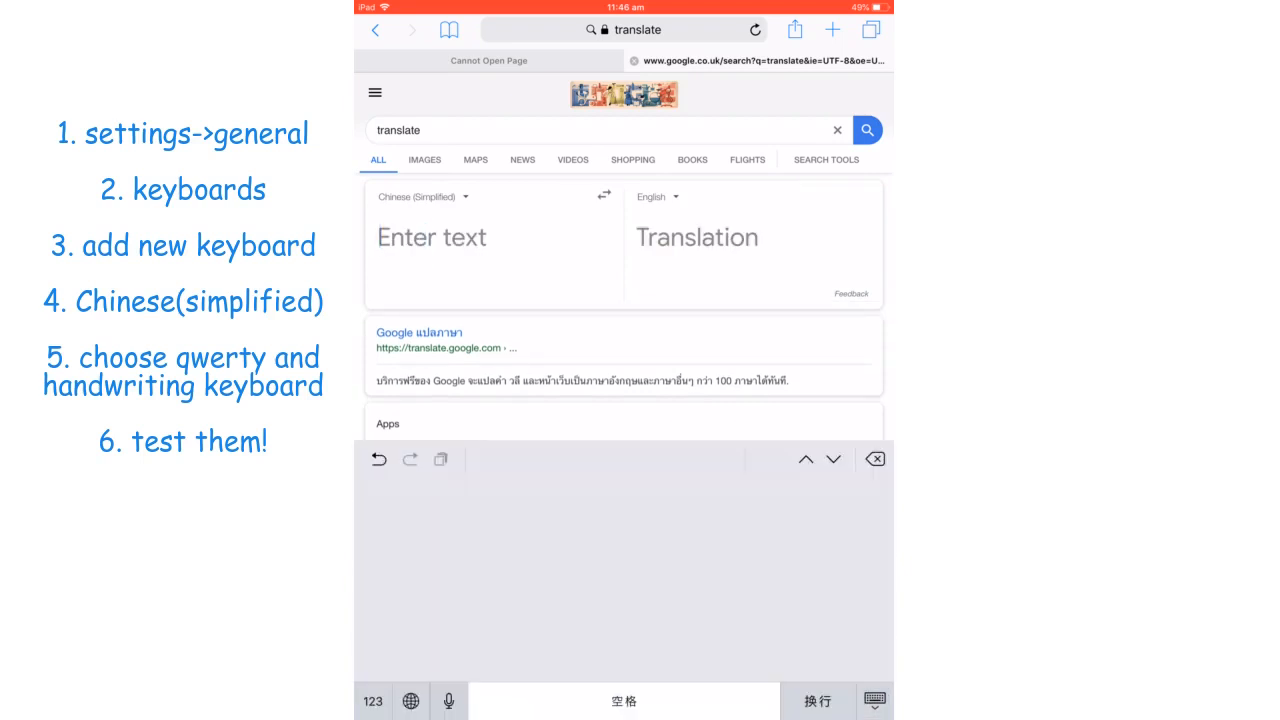